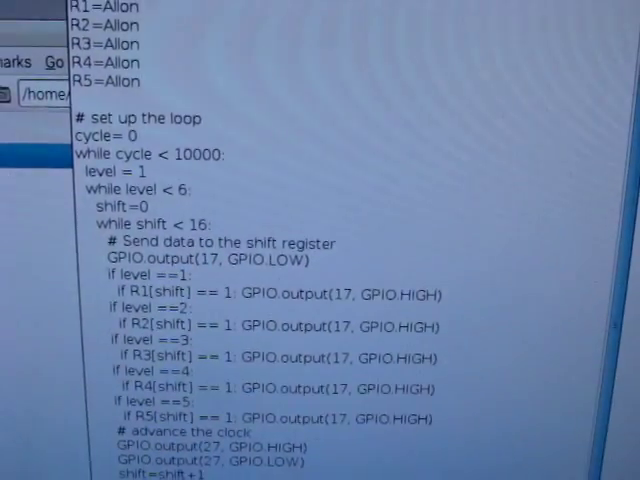
pyautogui.scroll(-3)
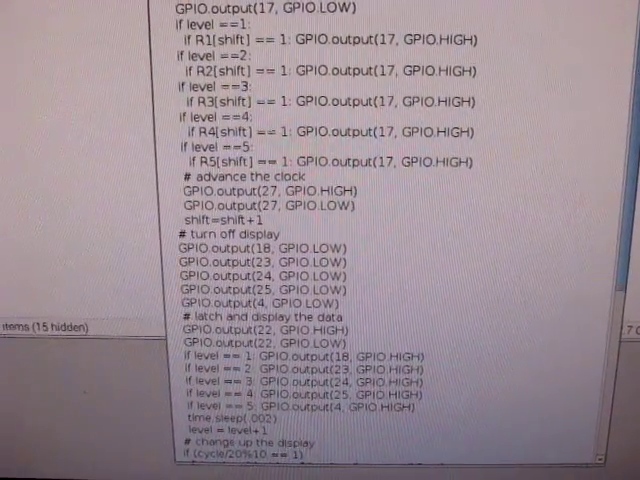
pyautogui.scroll(-3)
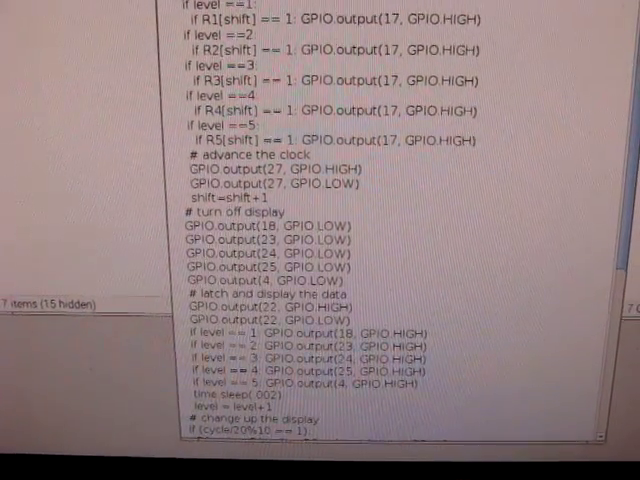